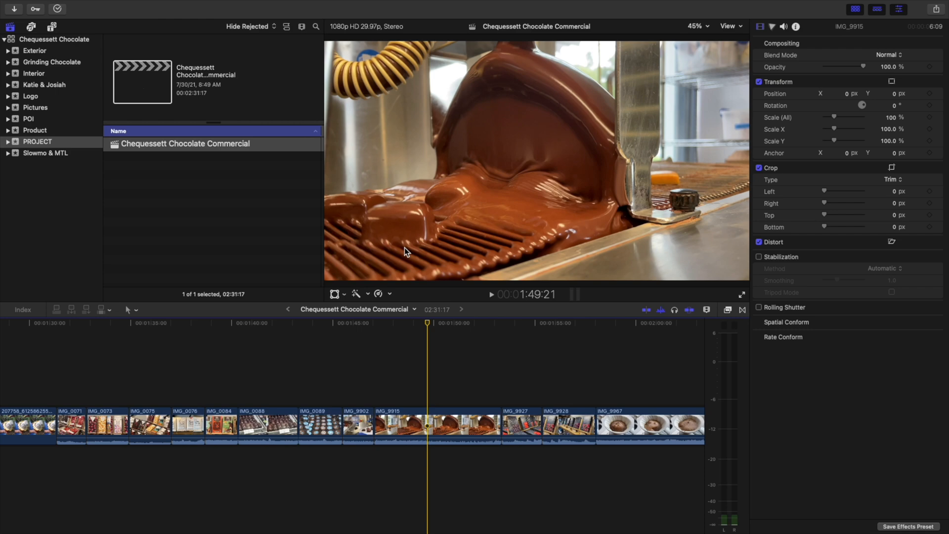
Switch to the Hand tool with H and reveal it in the Tools menu alongside Select, Trim, Blade and Zoom.
key(h)
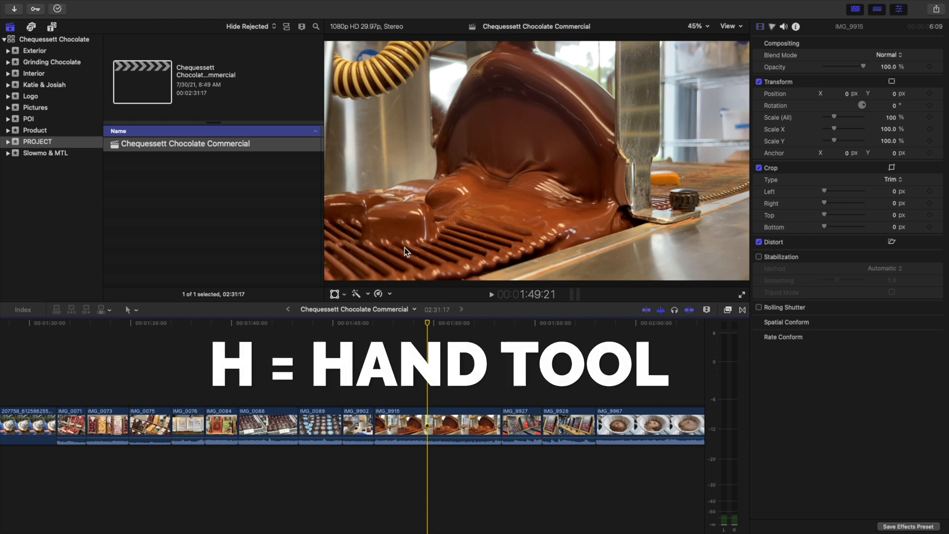
click(128, 309)
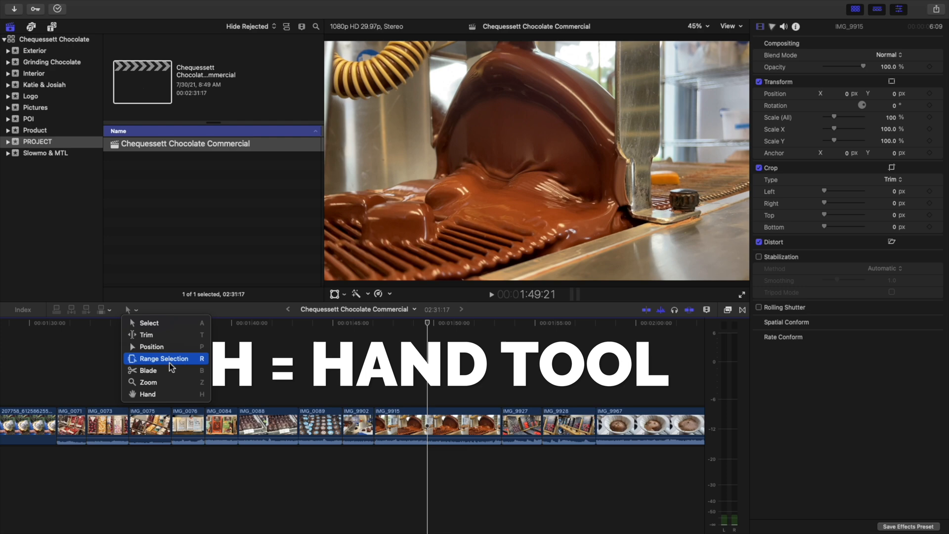